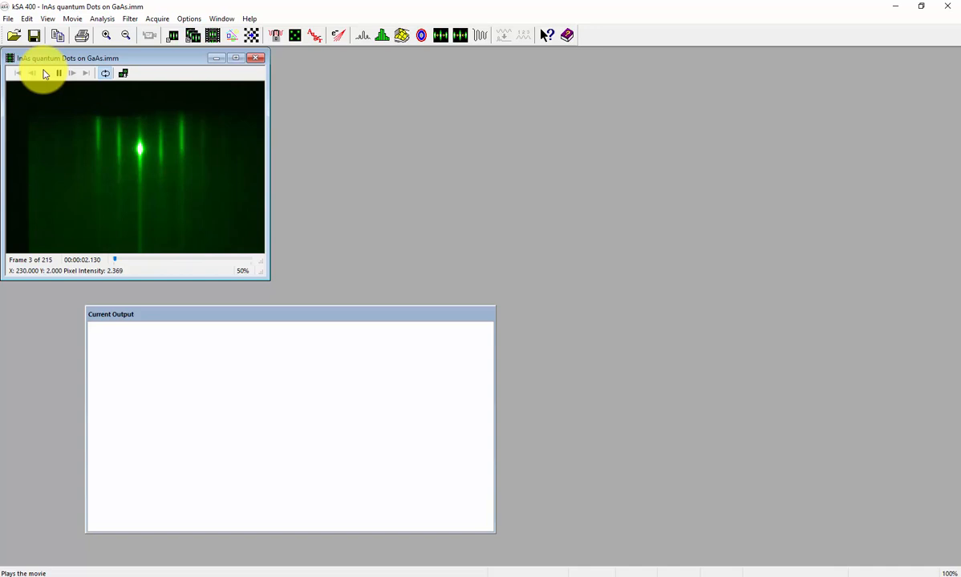
- Play the InAs quantum dots on GaAs RHEED movie to its final frame, 215 of 215
click(72, 73)
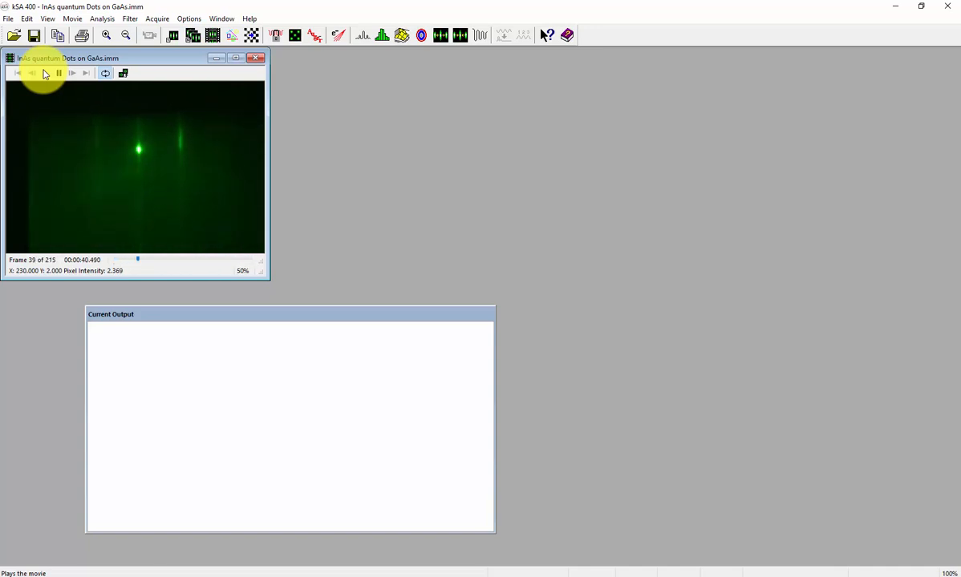
click(57, 73)
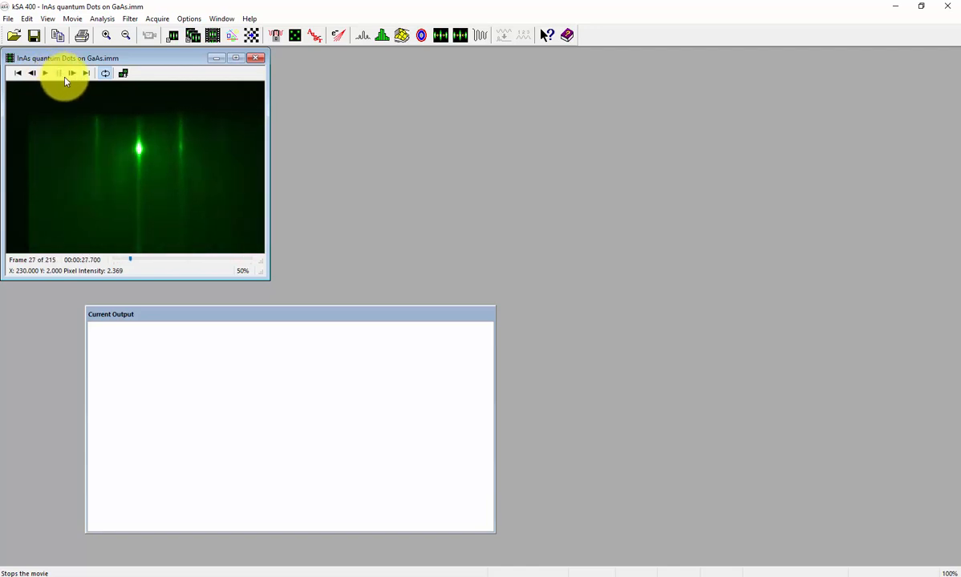
click(46, 73)
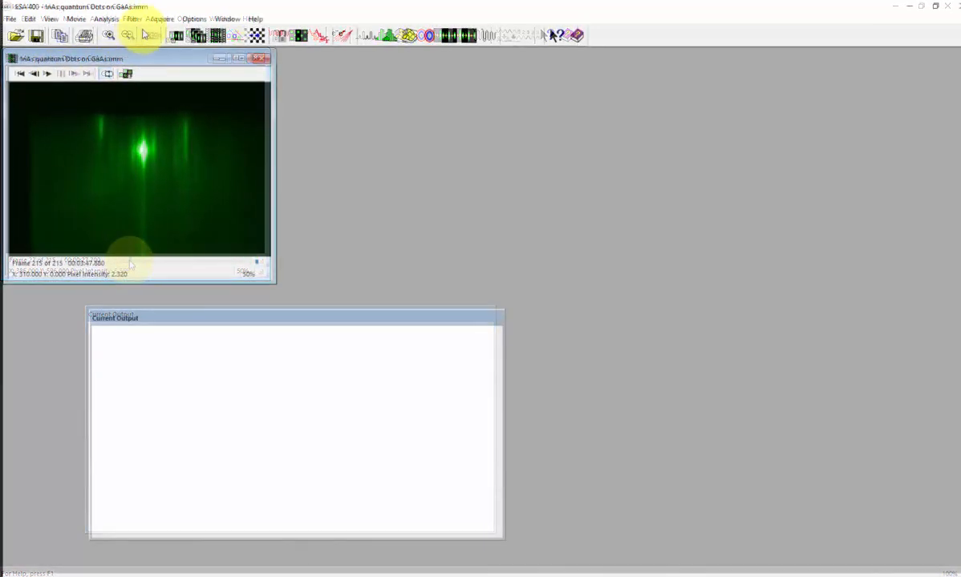
- Set up a Multiple Images acquisition from the movie, run Test 1, 3:47 and 215 images
click(162, 18)
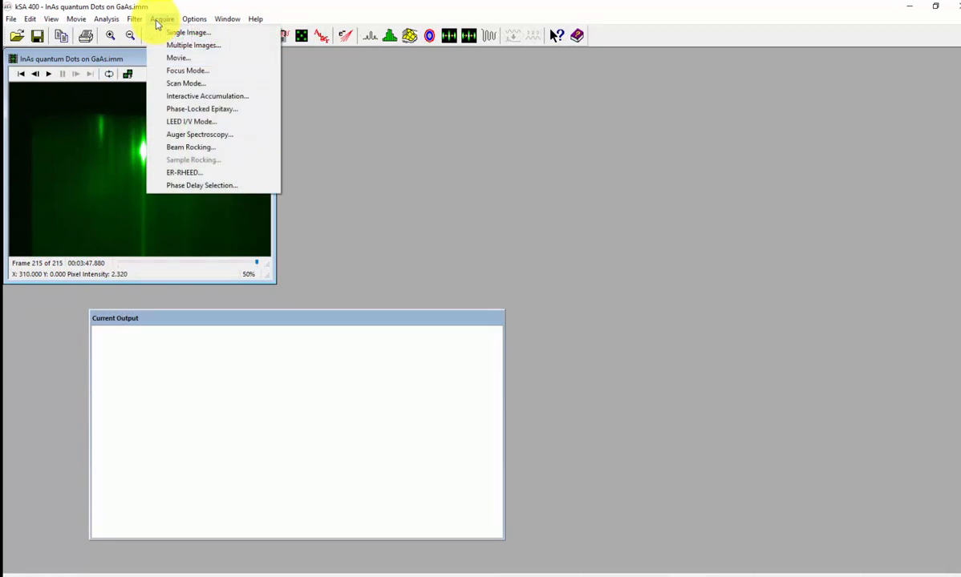
click(193, 44)
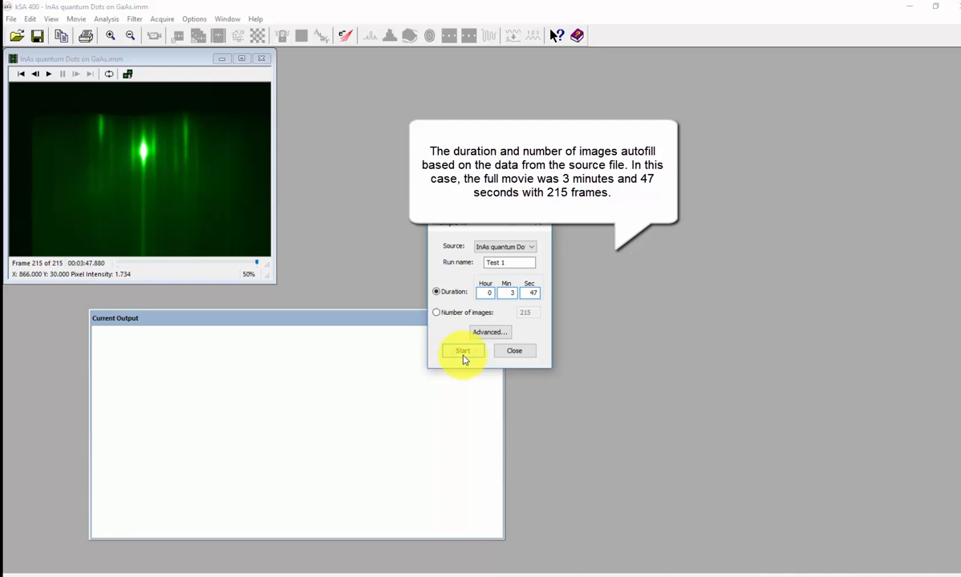
- Run the Test 1 acquisition until all 215 numbered .img files are listed as output
click(463, 351)
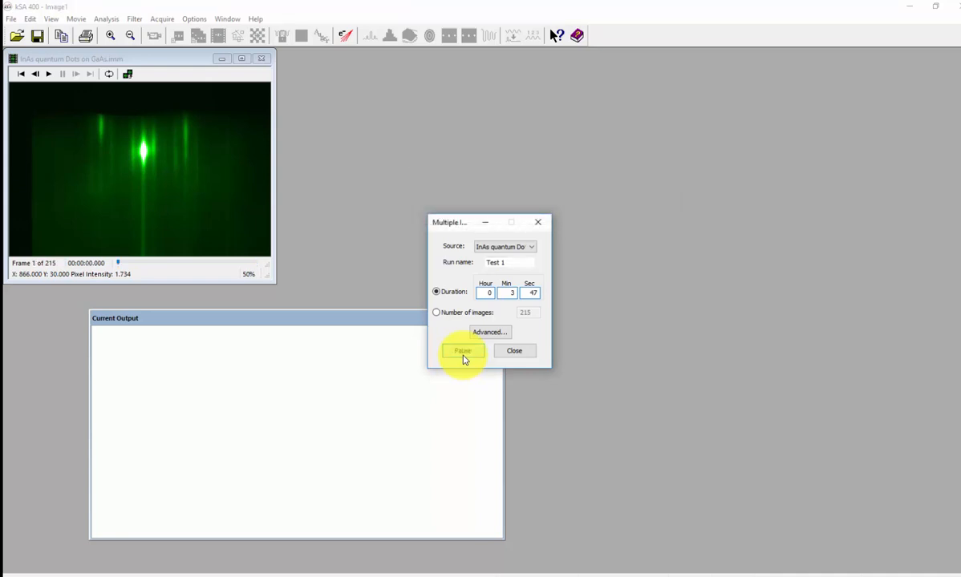
click(461, 351)
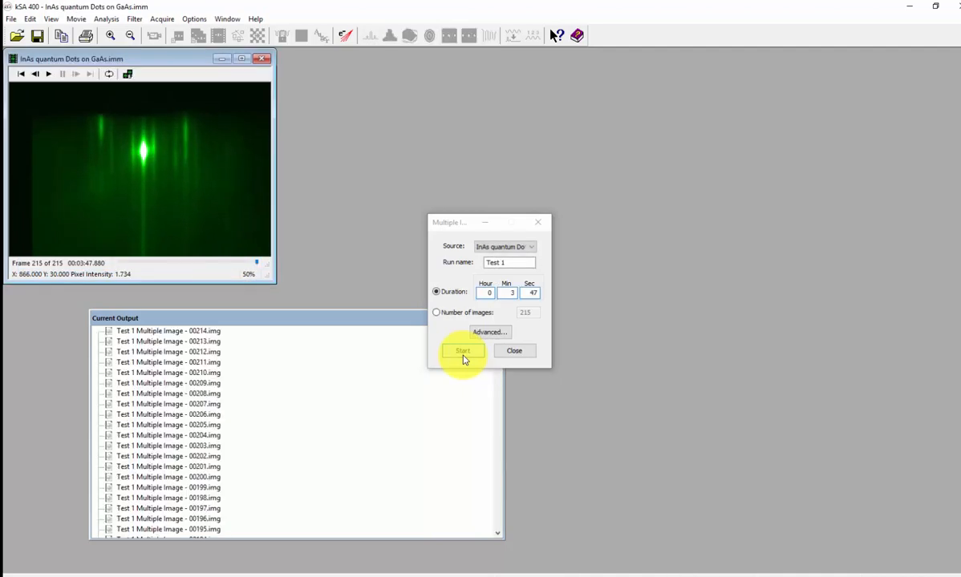
click(463, 351)
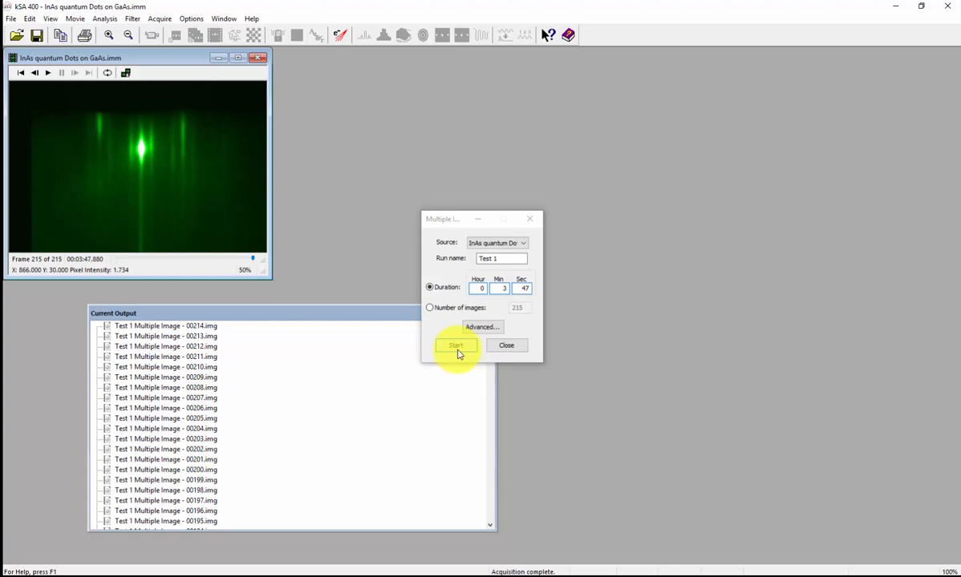
- Select all Test 1 kSA Images (*.img) files in the Data folder for batch export
click(506, 344)
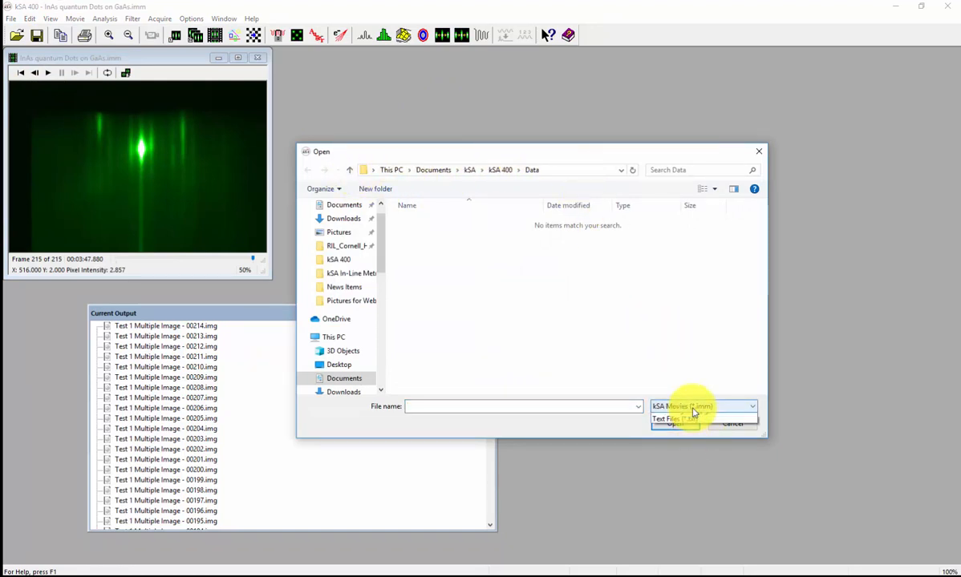
click(749, 406)
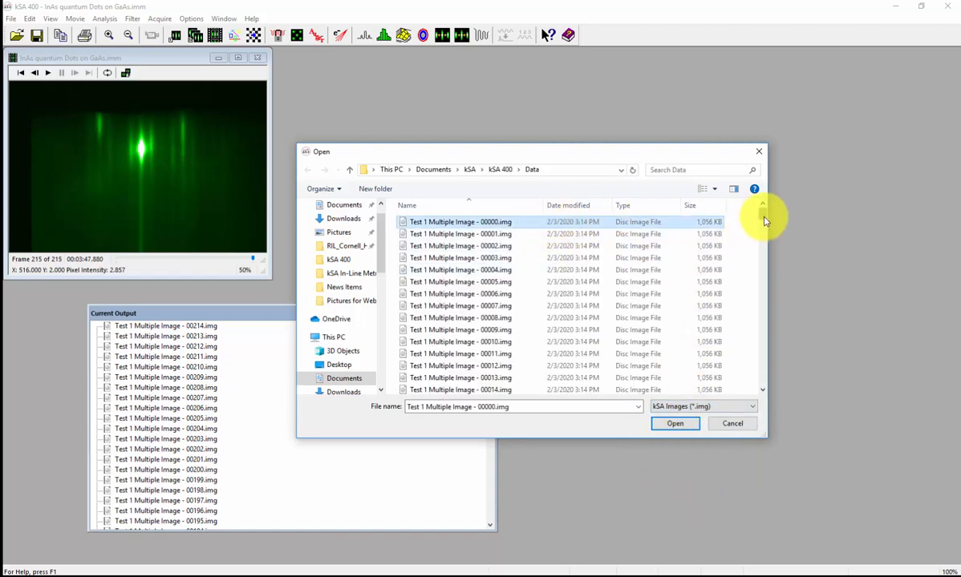
scroll(down, 3)
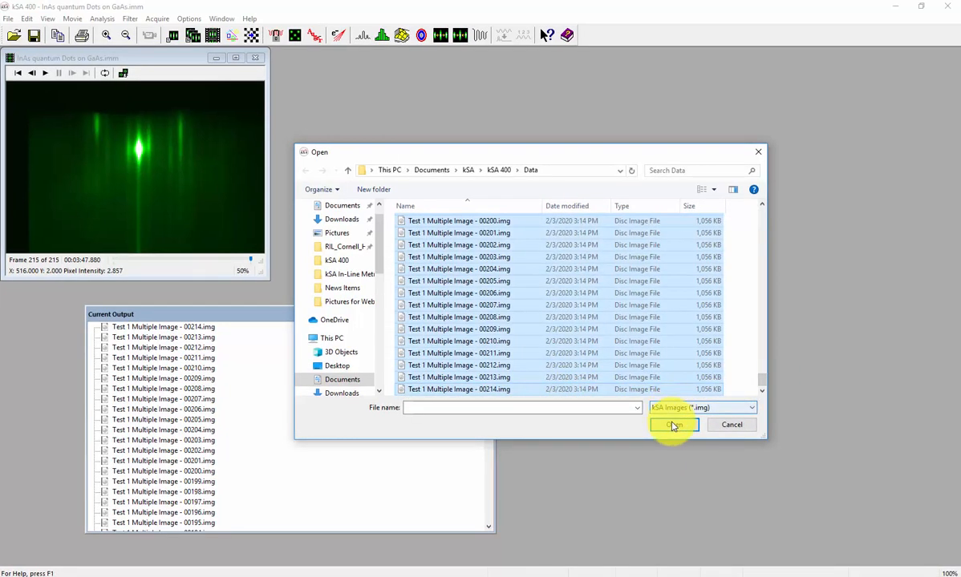
click(673, 425)
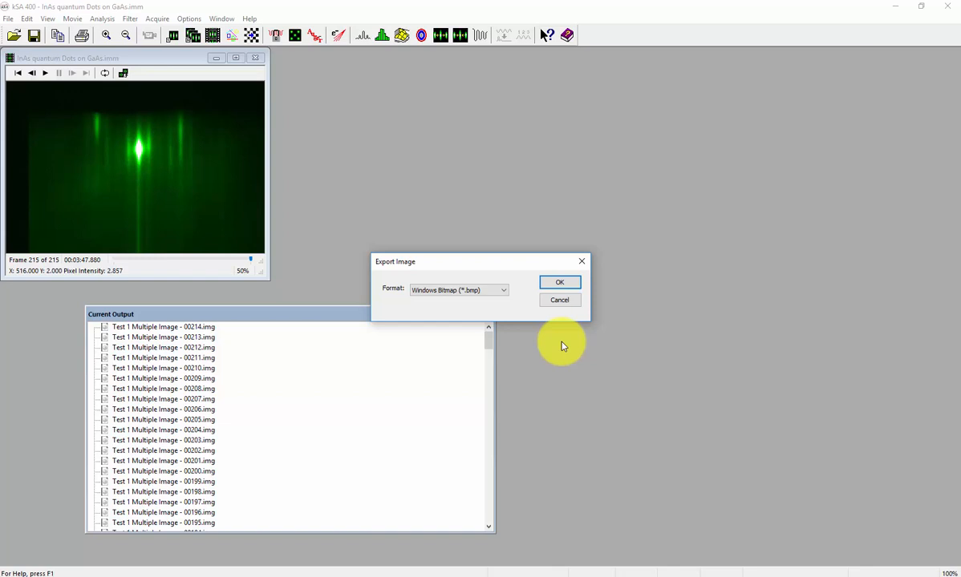
- Export all 215 images as PNG Image (*.png) and dismiss the zero-failure results summary
click(503, 290)
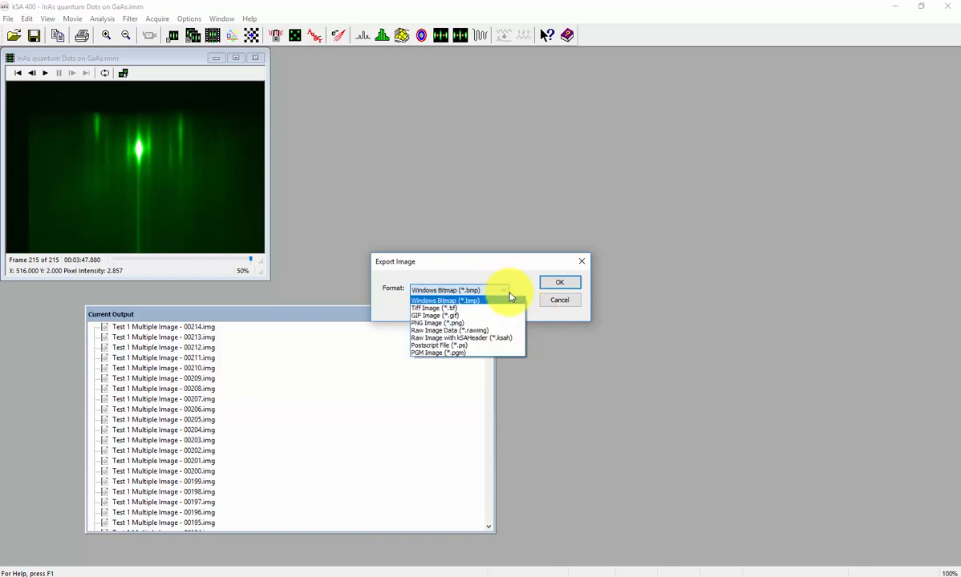
mouse_move(498, 323)
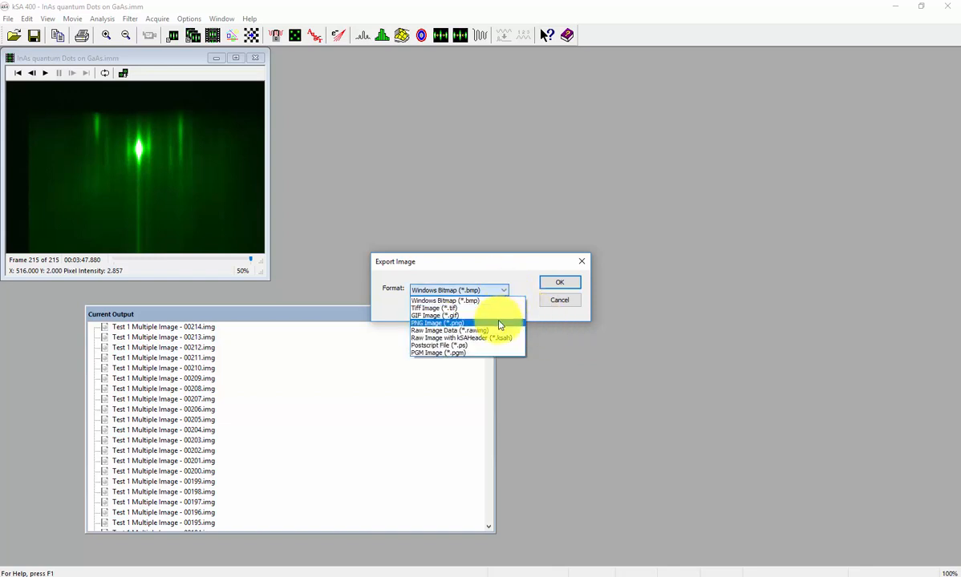
click(437, 323)
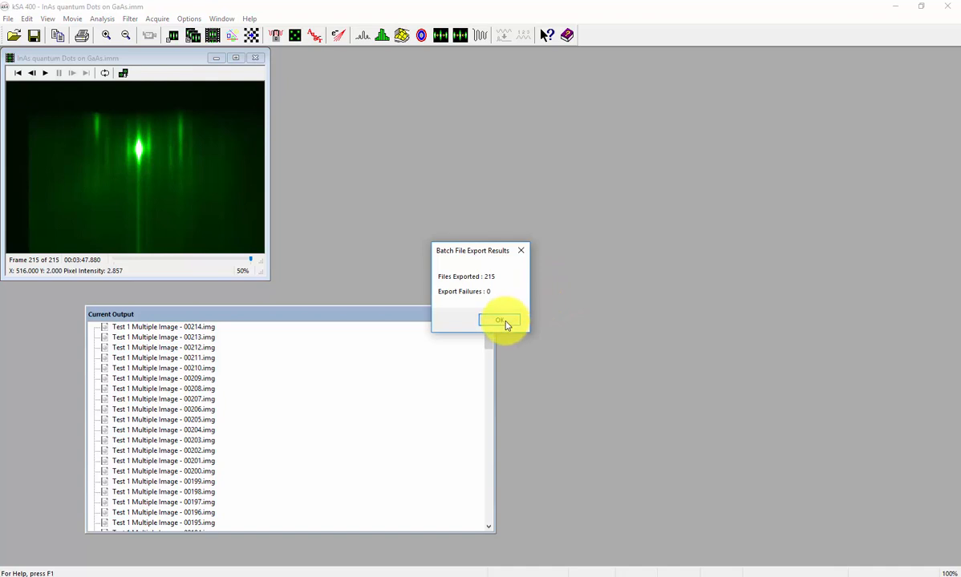
click(500, 320)
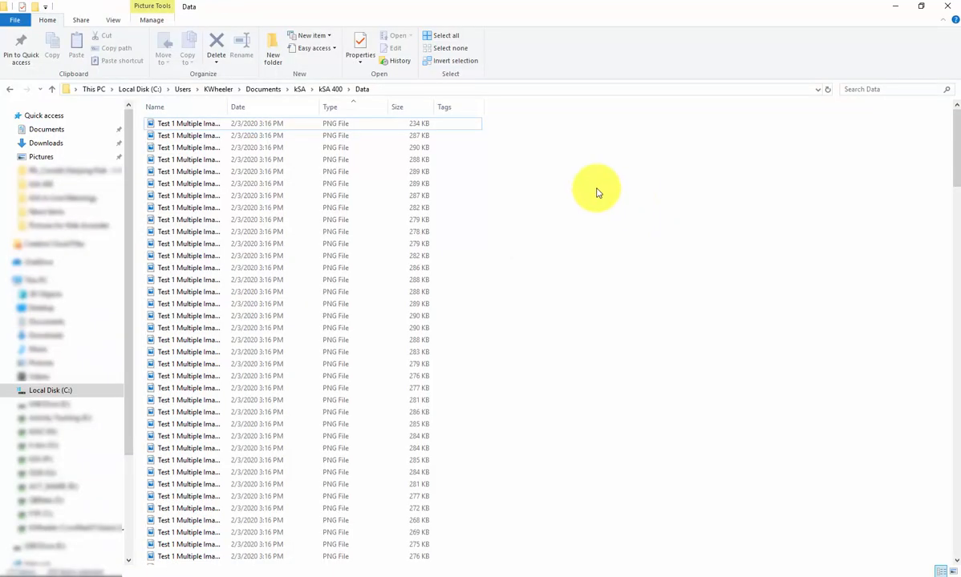
- Show the Data folder's PNG frames as Extra large icons and browse around images 00075–00089
scroll(down, 3)
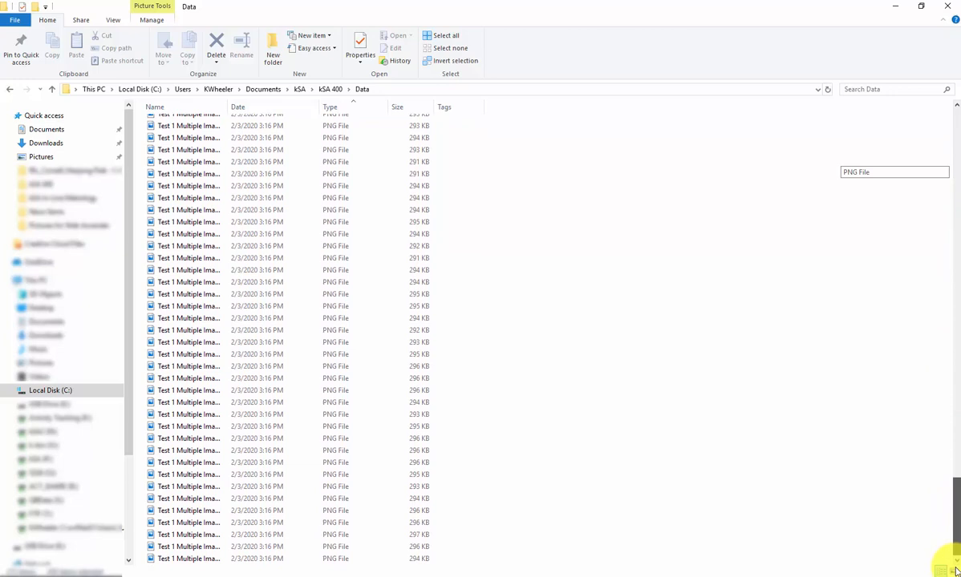
scroll(up, 3)
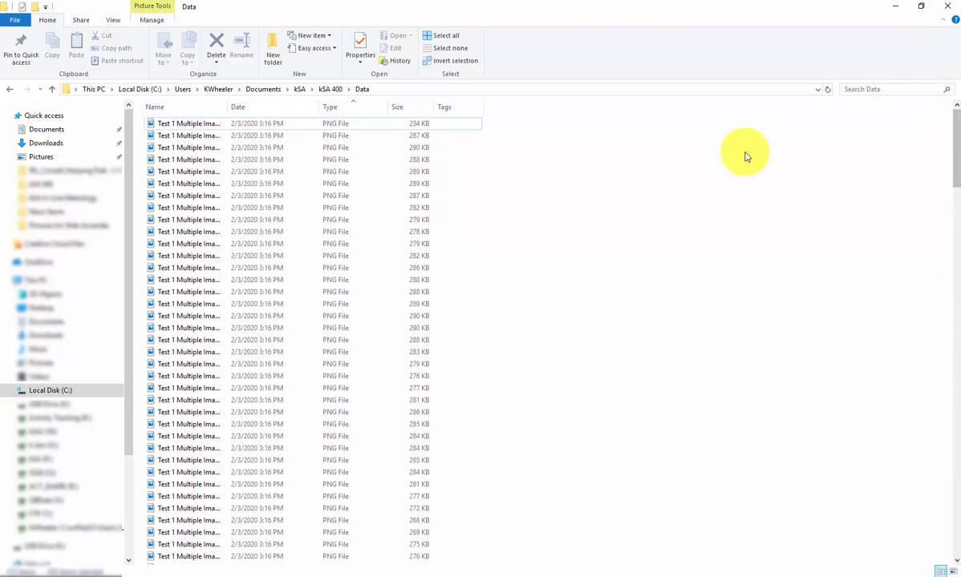
click(135, 37)
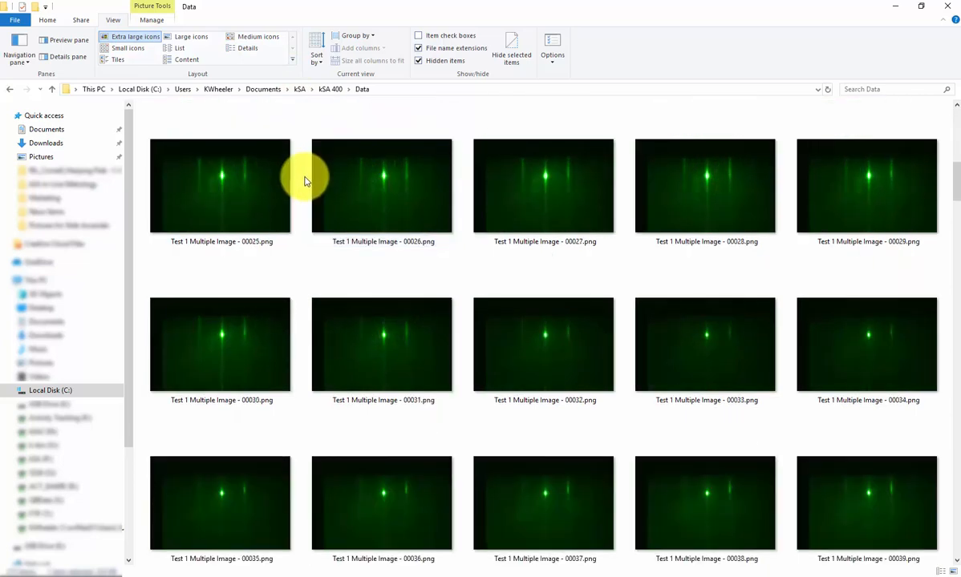
scroll(down, 3)
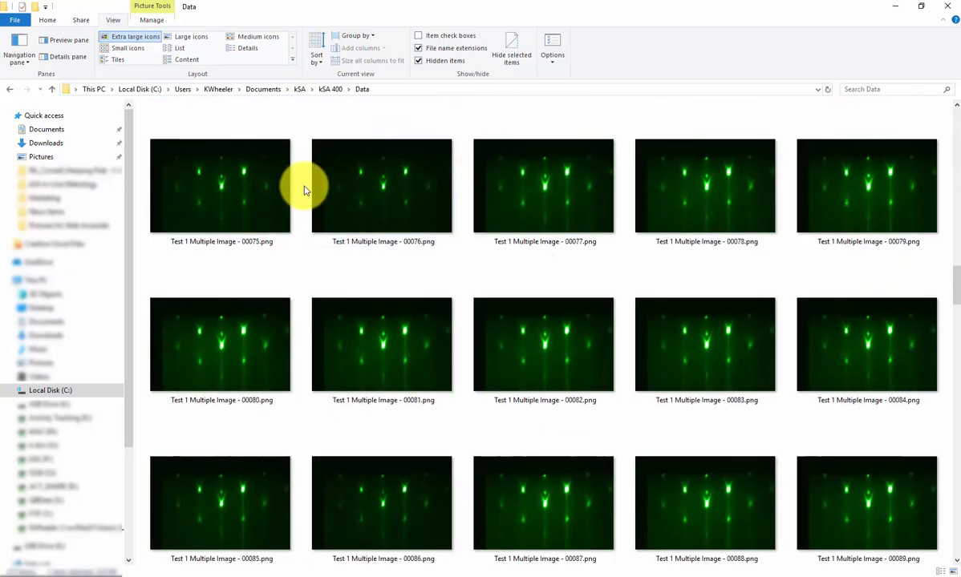